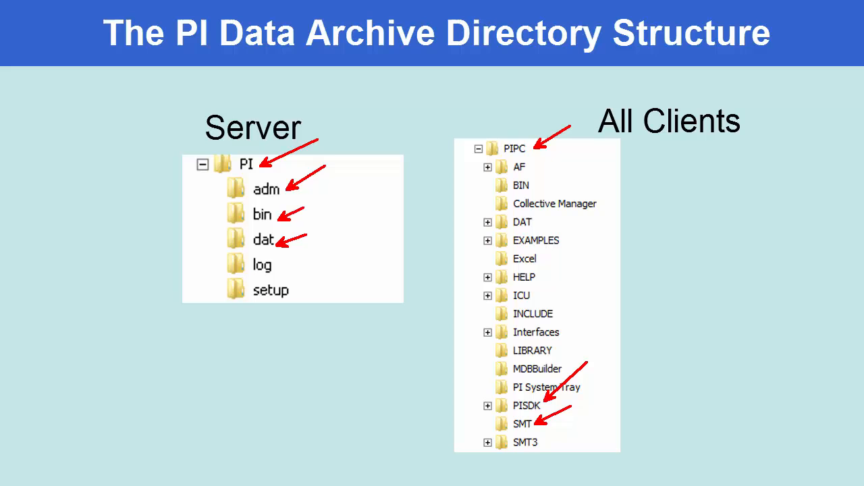
pyautogui.moveTo(376, 227)
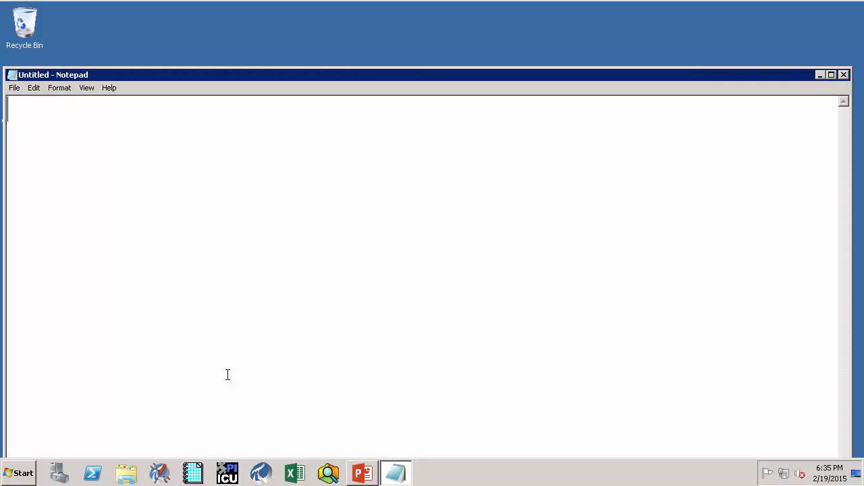
pyautogui.moveTo(327, 298)
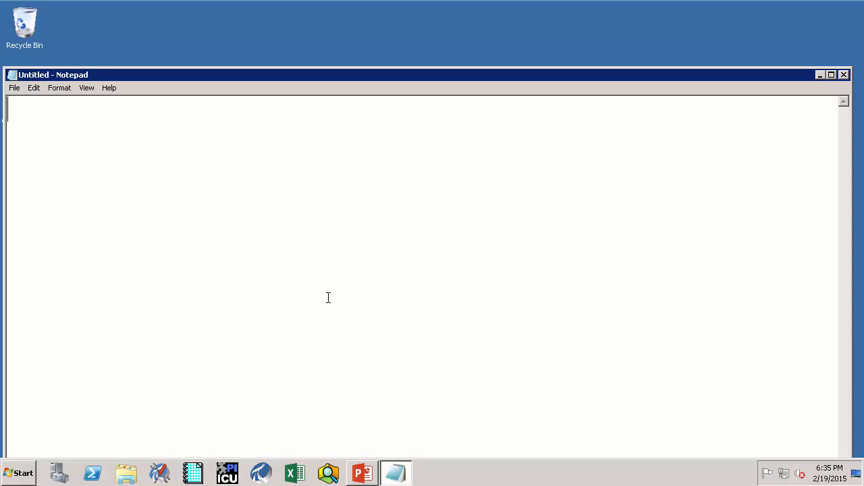
# Step: Write the %piserver% variable into the Notepad document
pyautogui.write('%piserver')
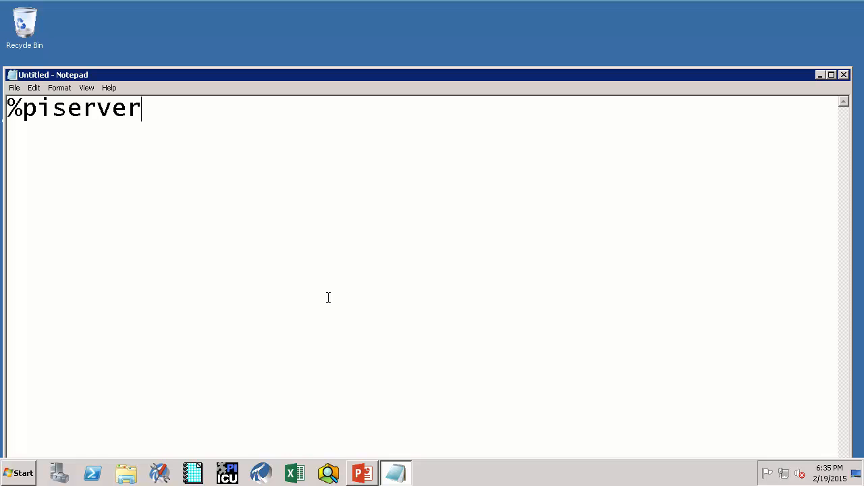
pyautogui.write('%')
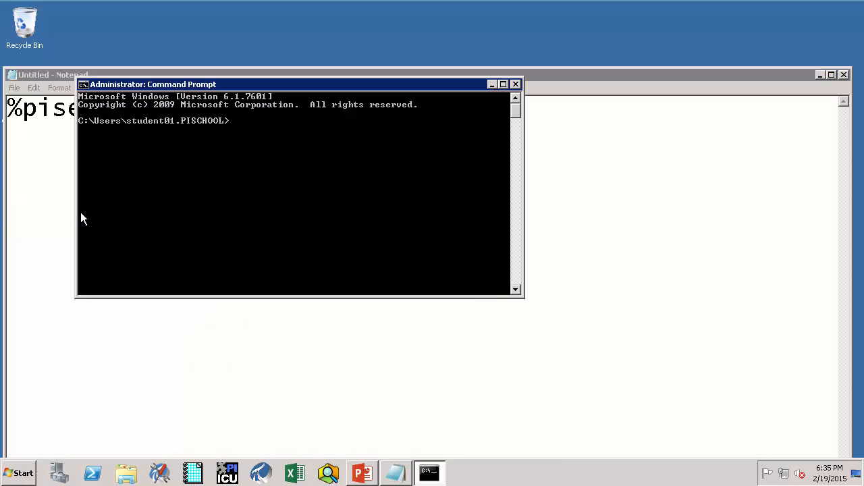
# Step: Change directory with cd %piserver% to C:\Program Files\PI, then into its adm folder
pyautogui.write('cd')
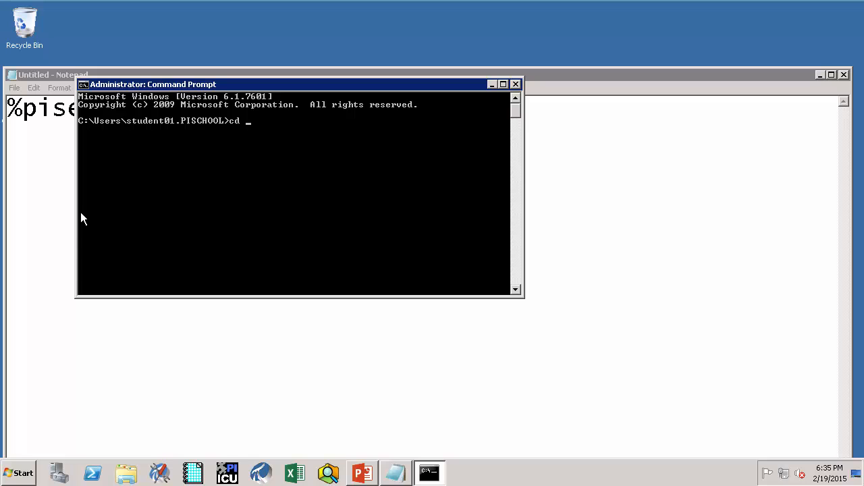
pyautogui.write('%piserver%')
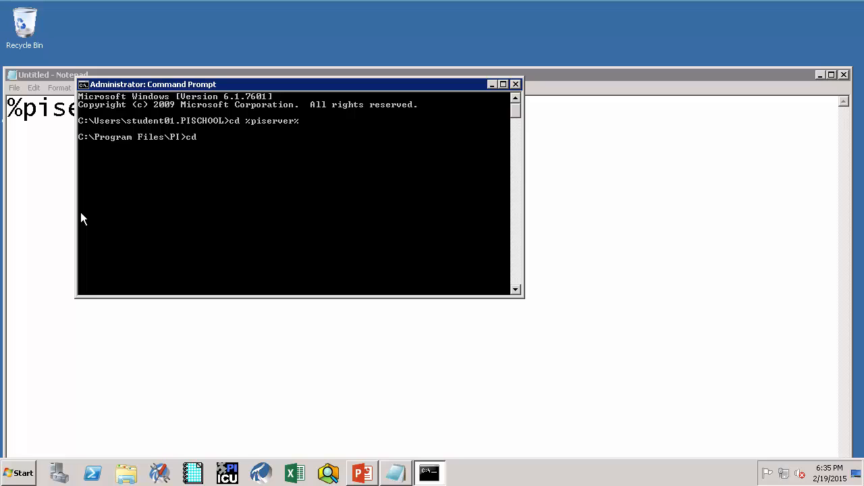
pyautogui.write('adm')
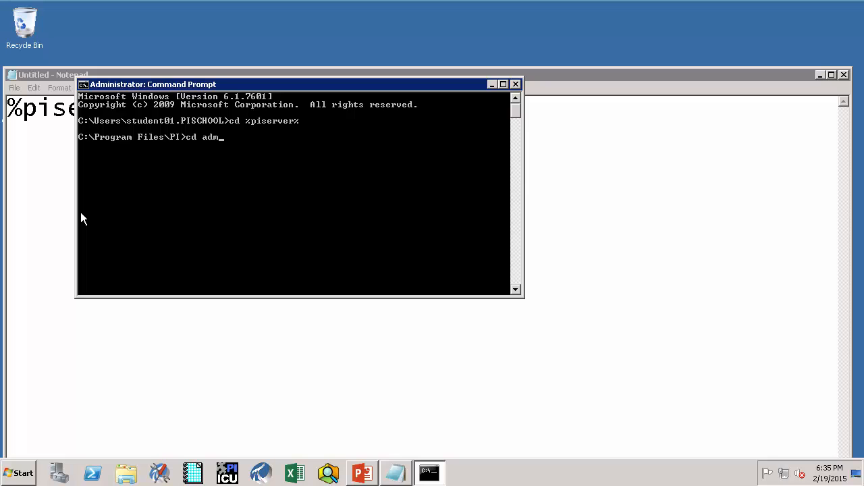
pyautogui.press('Enter')
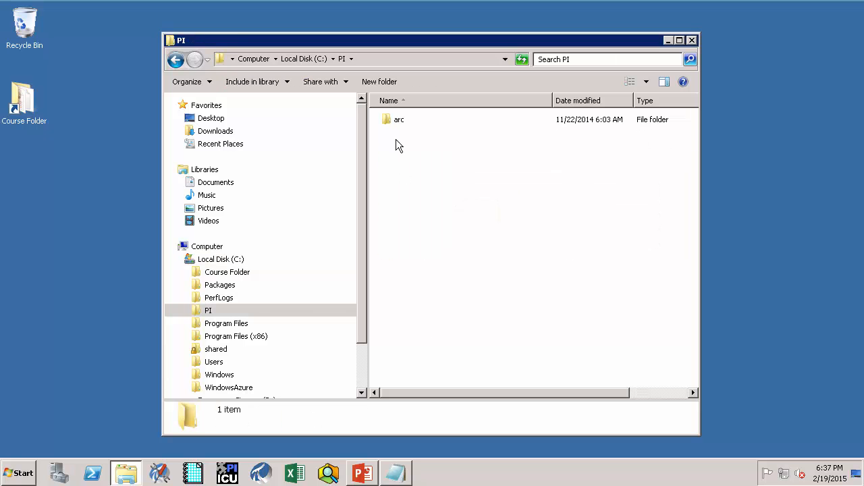
# Step: Show the ARC and ANN archive files inside C:\PI\arc, then return to Notepad
pyautogui.doubleClick(399, 119)
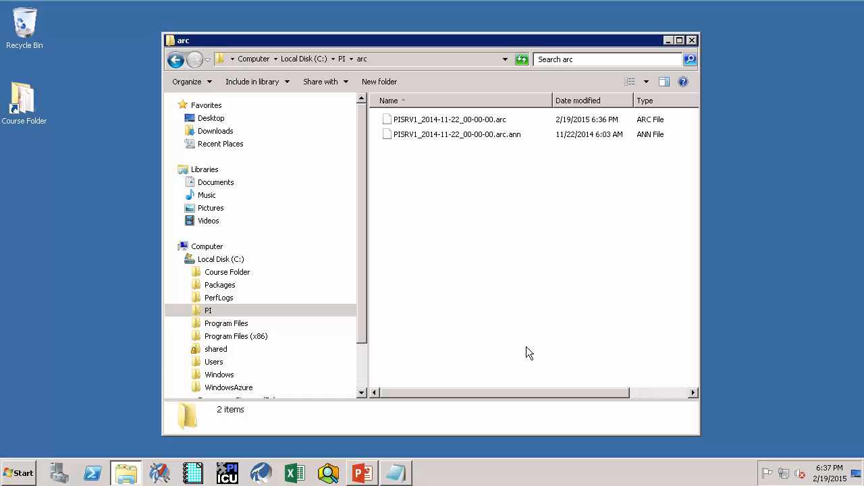
pyautogui.moveTo(499, 151)
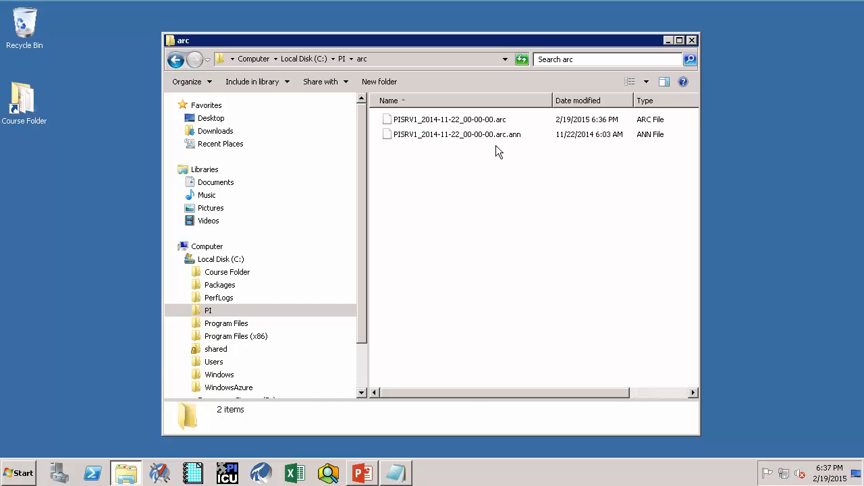
pyautogui.click(456, 134)
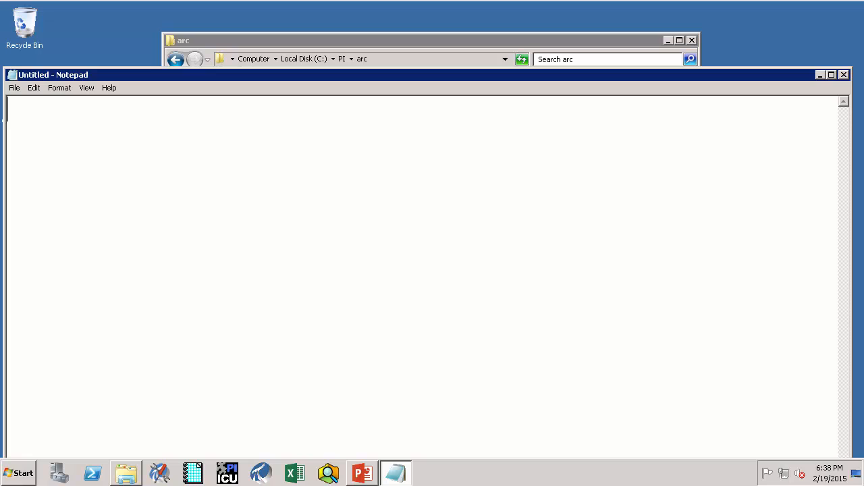
pyautogui.moveTo(348, 303)
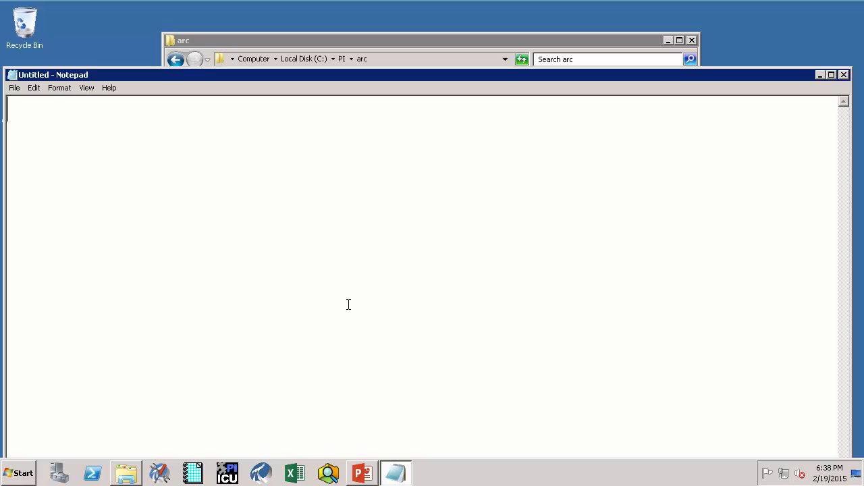
# Step: Write %pihome% on its own line in the Notepad document
pyautogui.write('%')
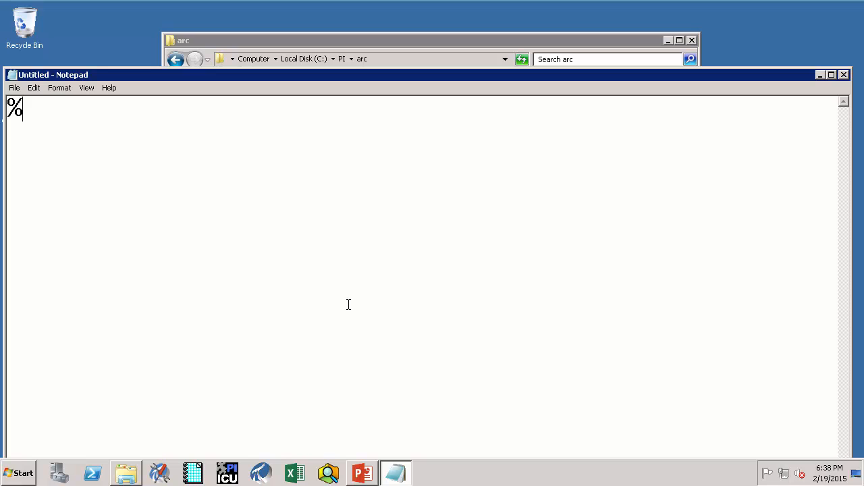
pyautogui.write('pihome')
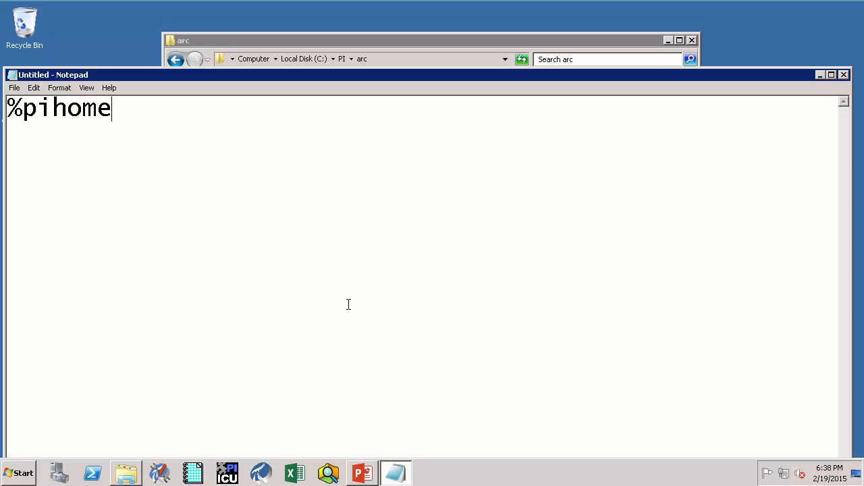
pyautogui.write('%')
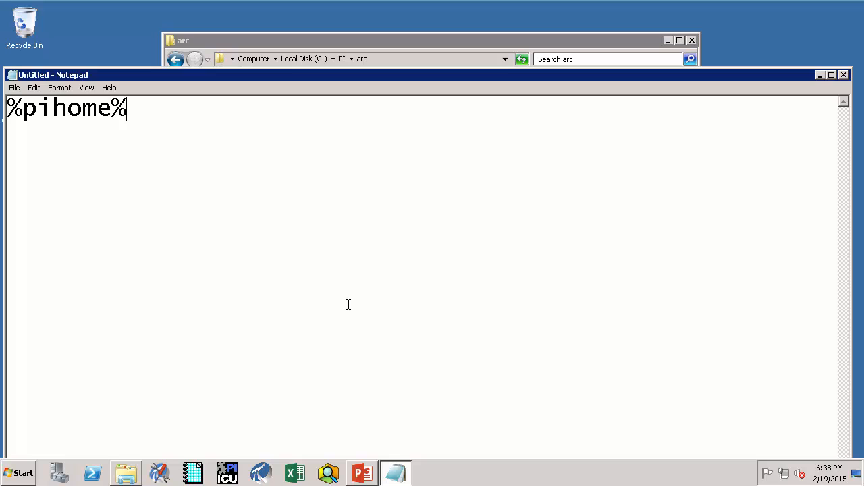
pyautogui.press('enter')
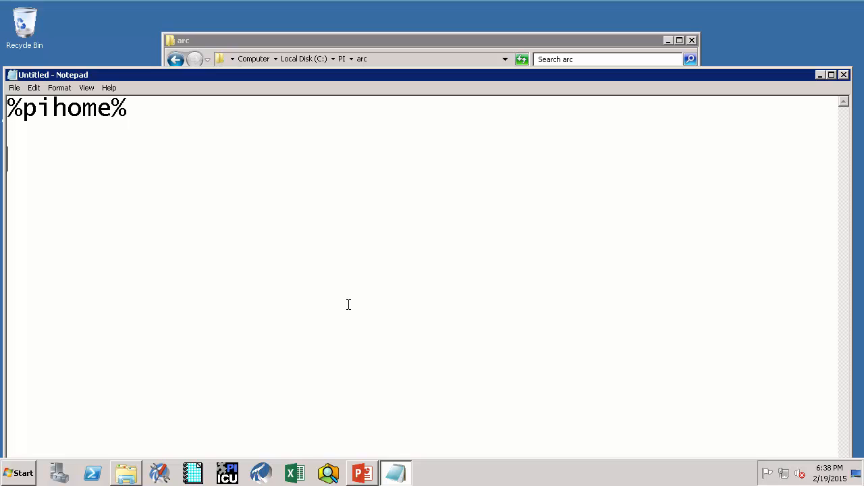
# Step: Add %pihome64% on the next line and bring up the Start menu programs
pyautogui.write('%p')
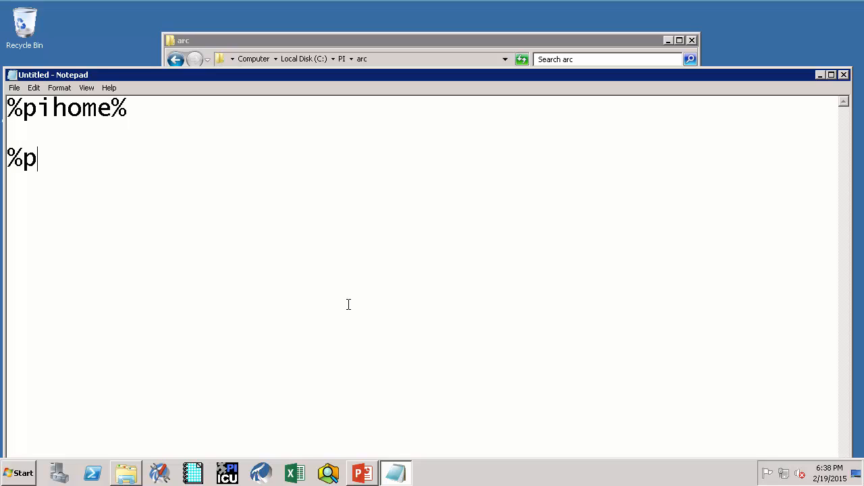
pyautogui.write('ihome64')
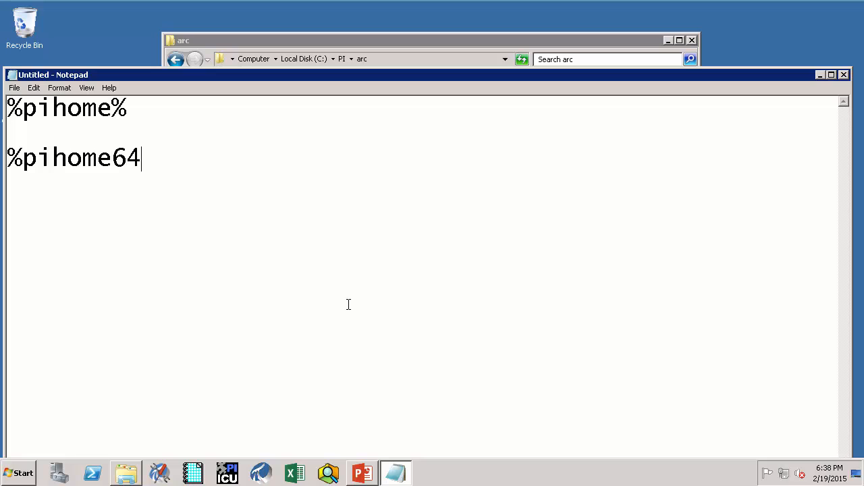
pyautogui.write('%')
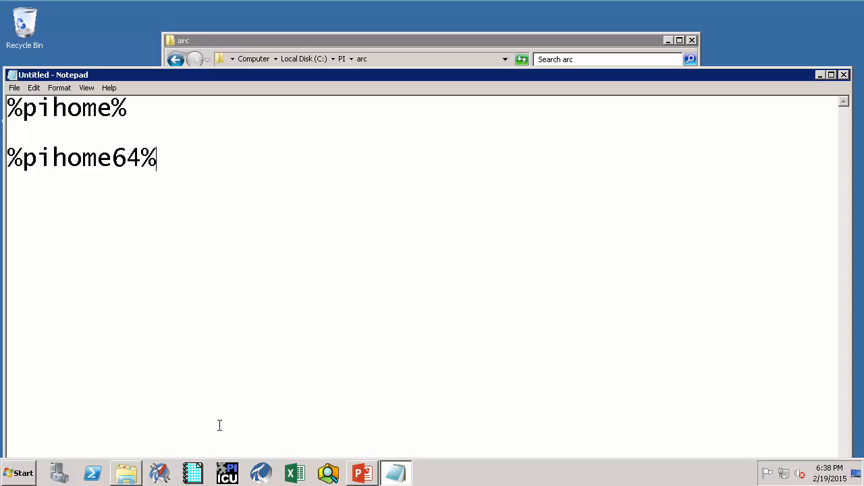
pyautogui.click(19, 472)
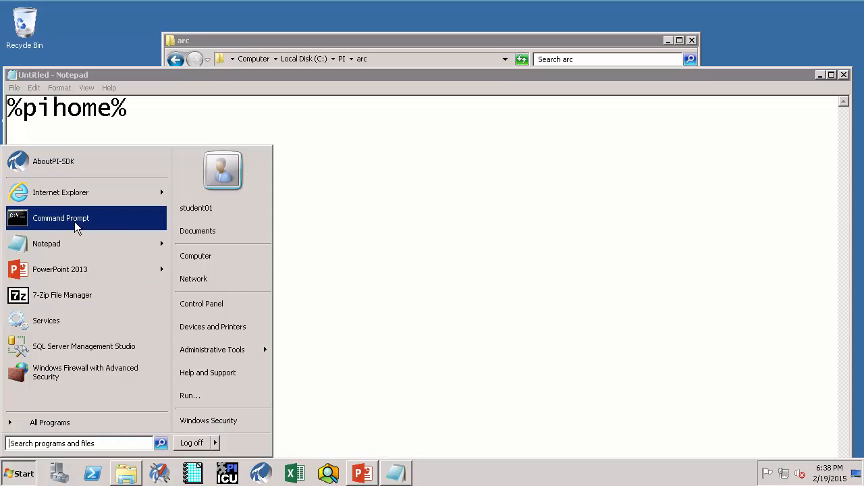
# Step: In a new command prompt run cd %pihome% into C:\Program Files (x86)\PIPC and begin cd %pihome64%
pyautogui.click(59, 218)
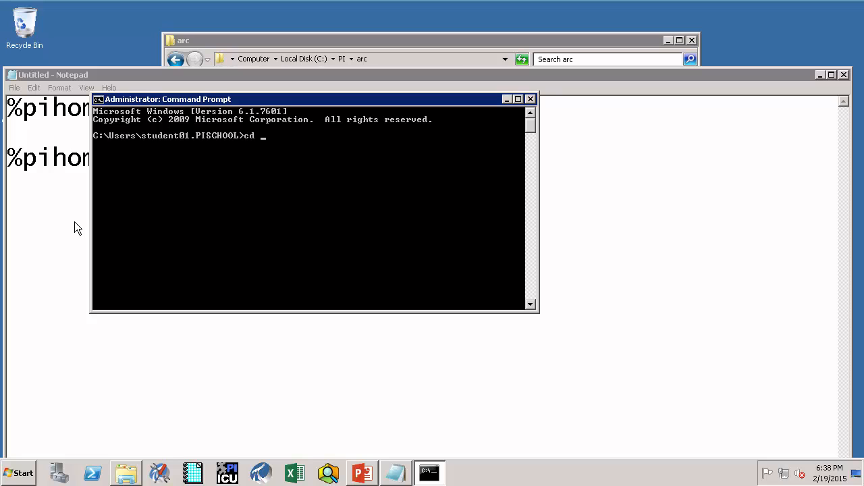
pyautogui.write('%p')
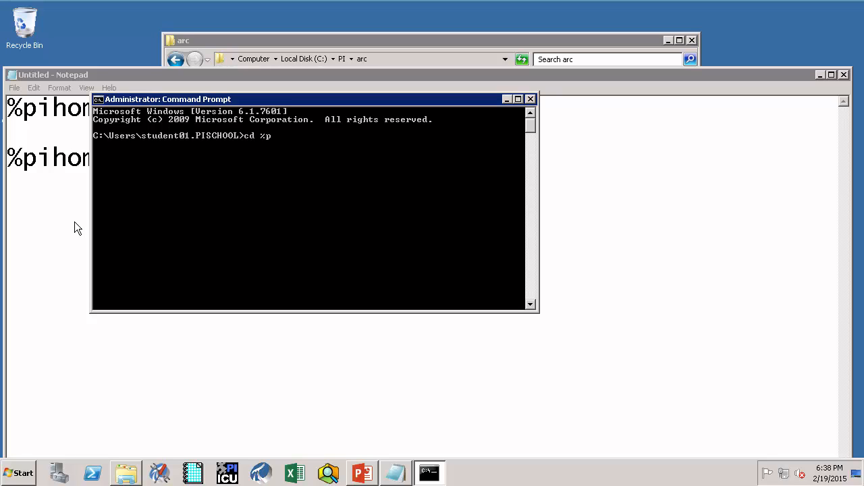
pyautogui.write('home%')
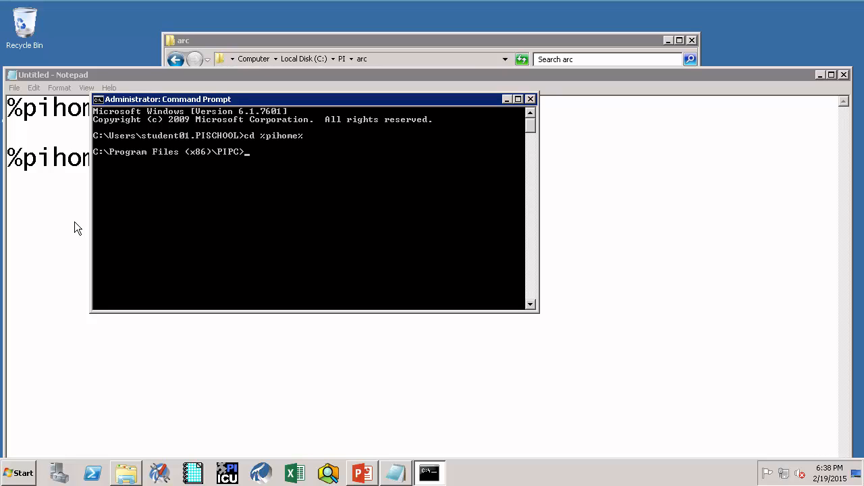
pyautogui.write('cd')
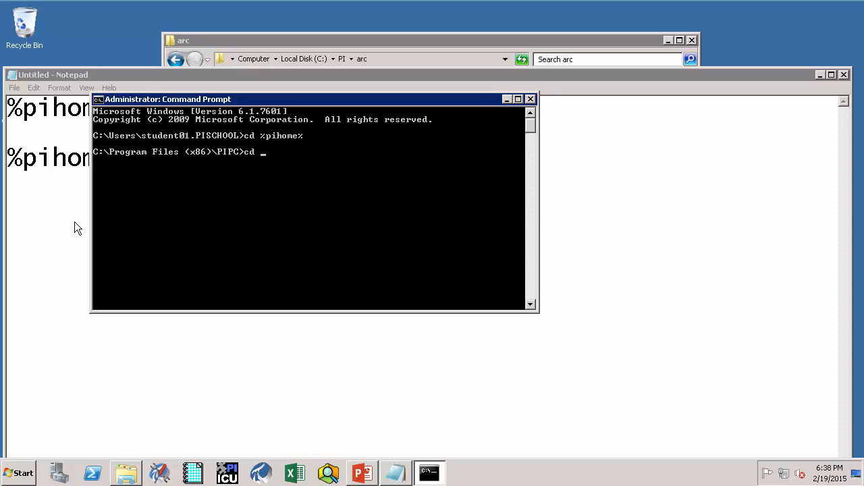
pyautogui.write('%pihome6')
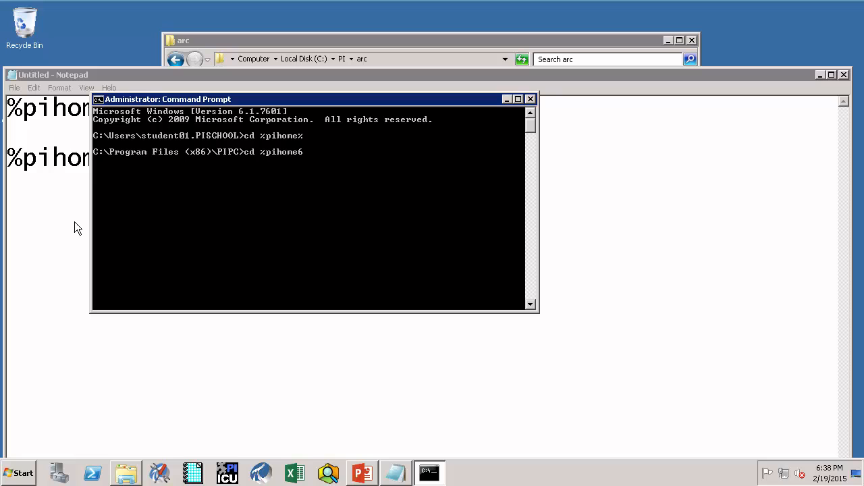